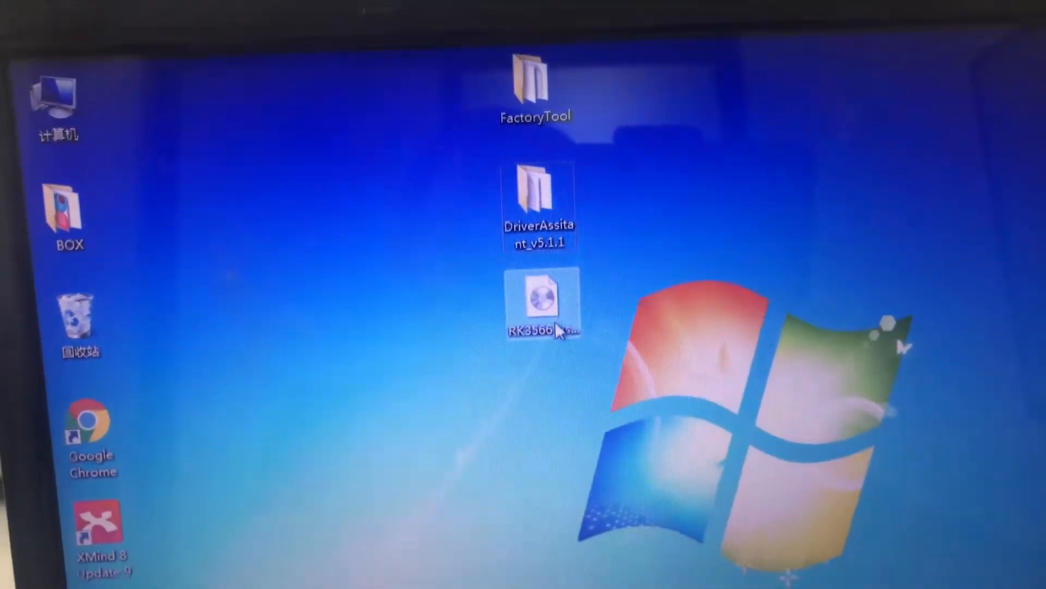
mouse_move(548, 288)
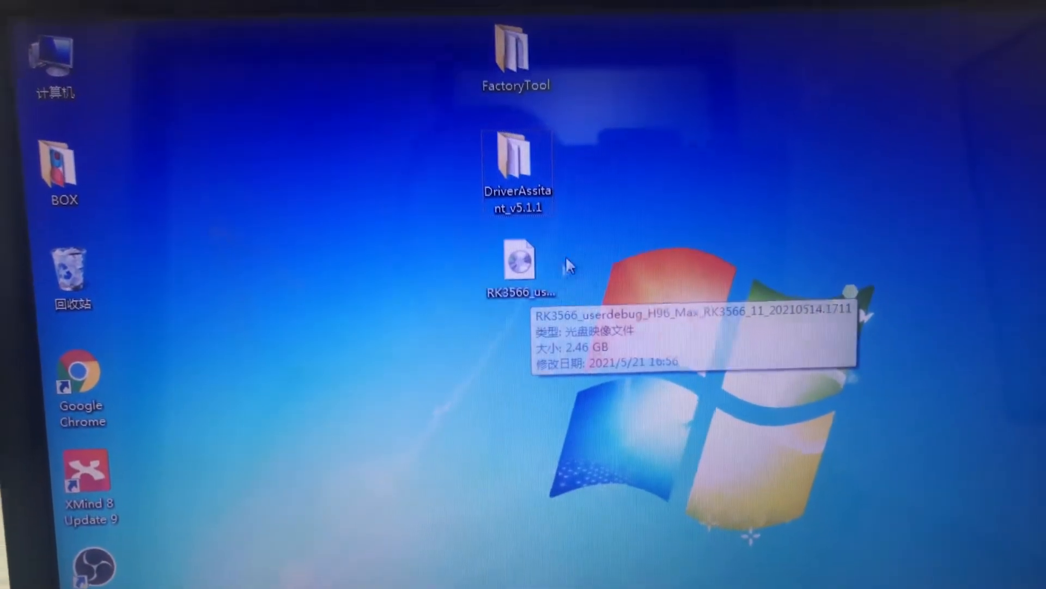
Step: Open the DriverAssitant_v5.1.1 folder on the desktop and select DriverInstall
left_click(515, 169)
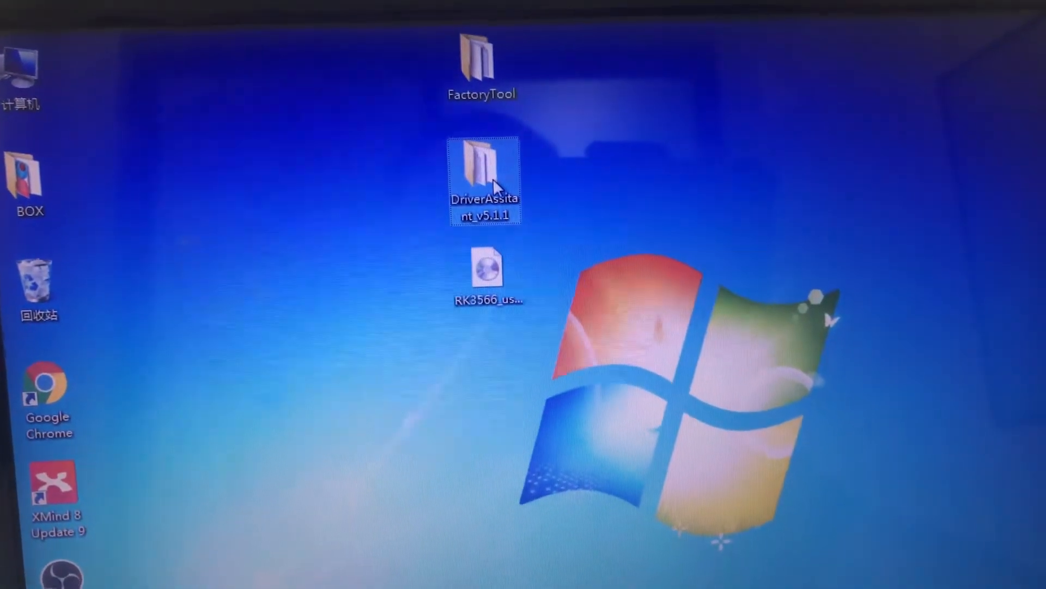
double_click(481, 169)
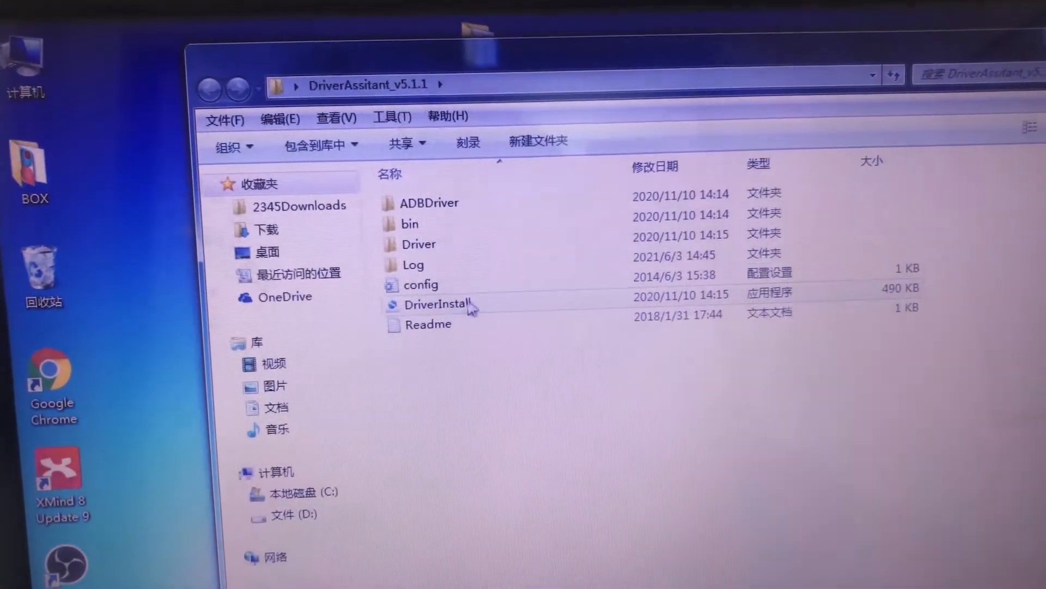
left_click(427, 300)
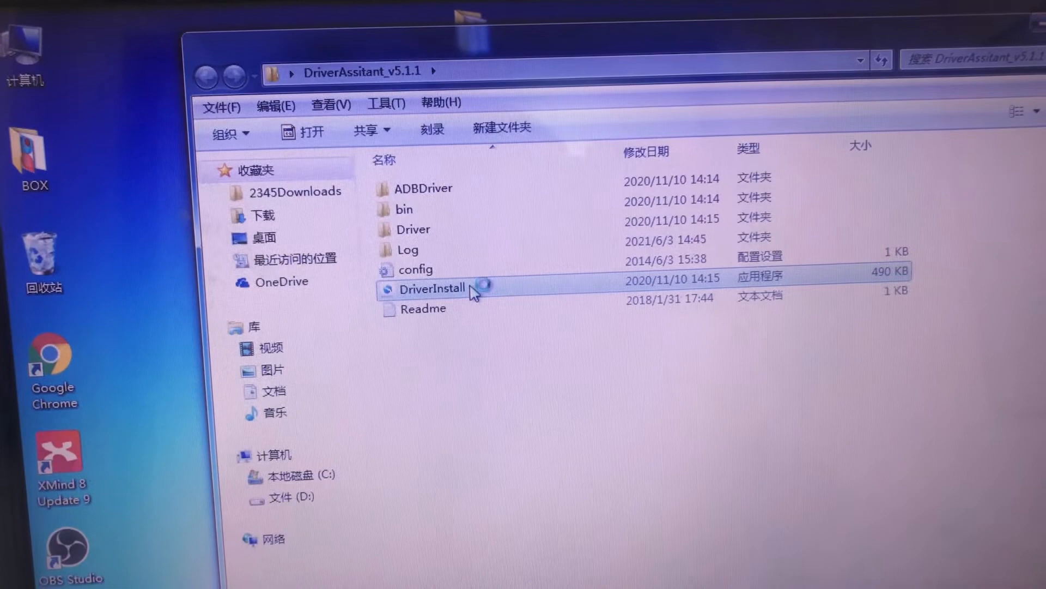
Step: Install the Rockchip USB drivers via DriverInstall, allowing both Windows Security prompts, until success is confirmed
double_click(433, 288)
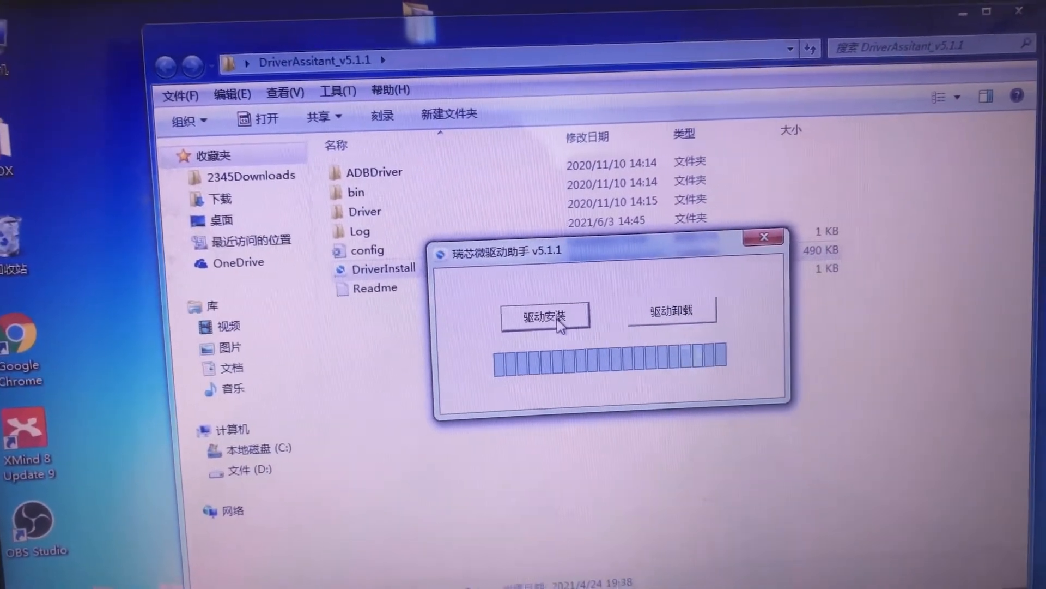
left_click(550, 316)
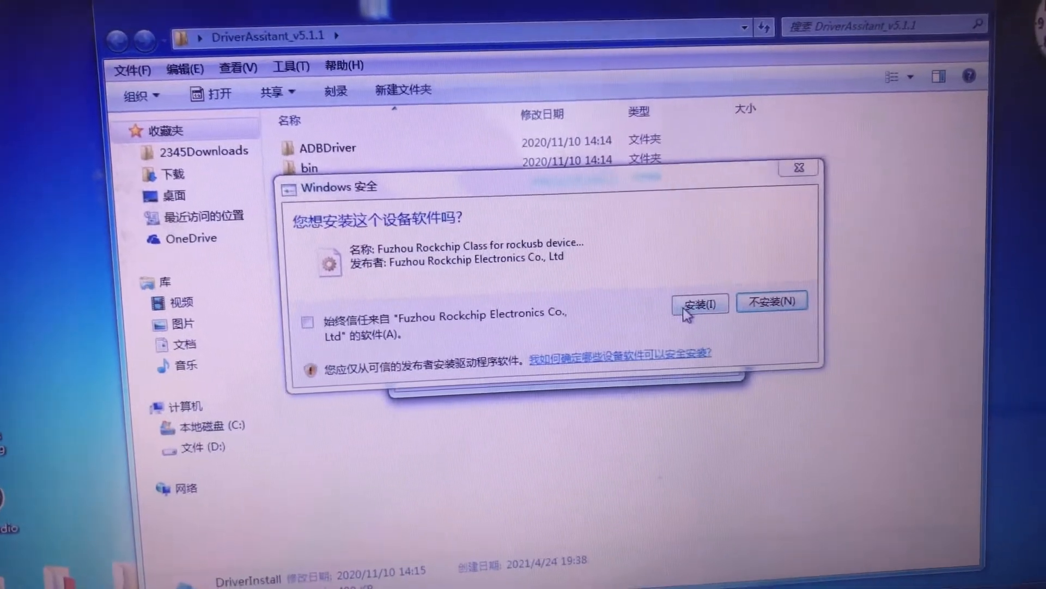
left_click(700, 301)
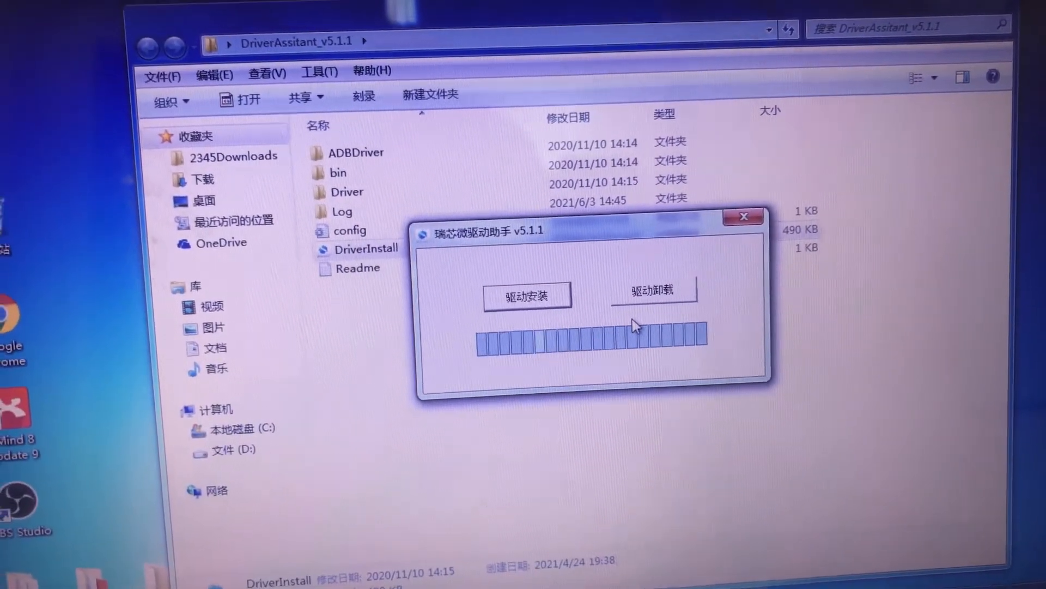
left_click(527, 295)
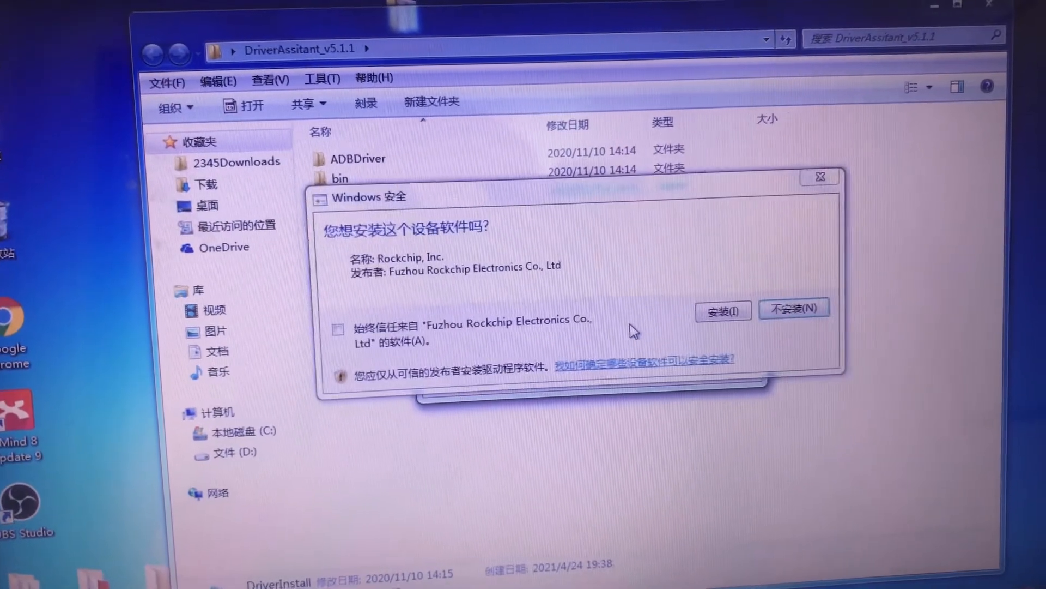
left_click(724, 310)
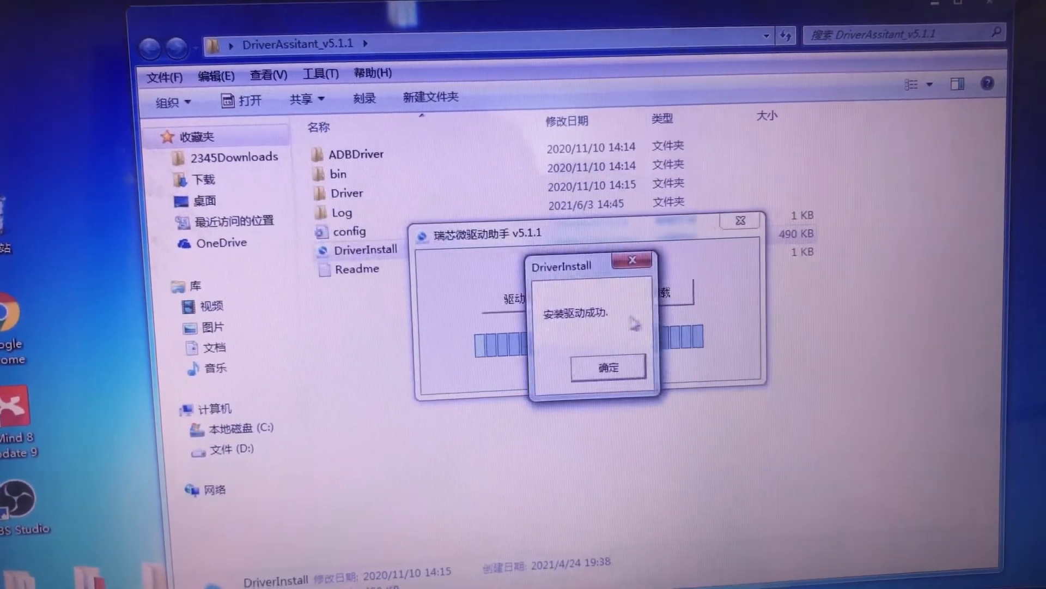
left_click(609, 366)
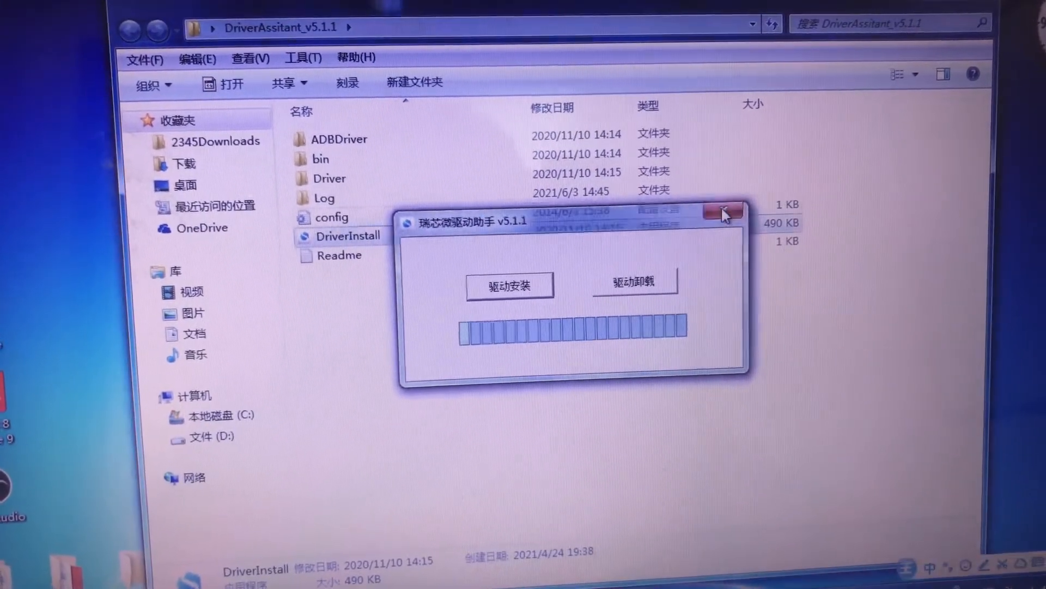
Step: Close the driver assistant and its folder window, returning to the desktop
left_click(724, 210)
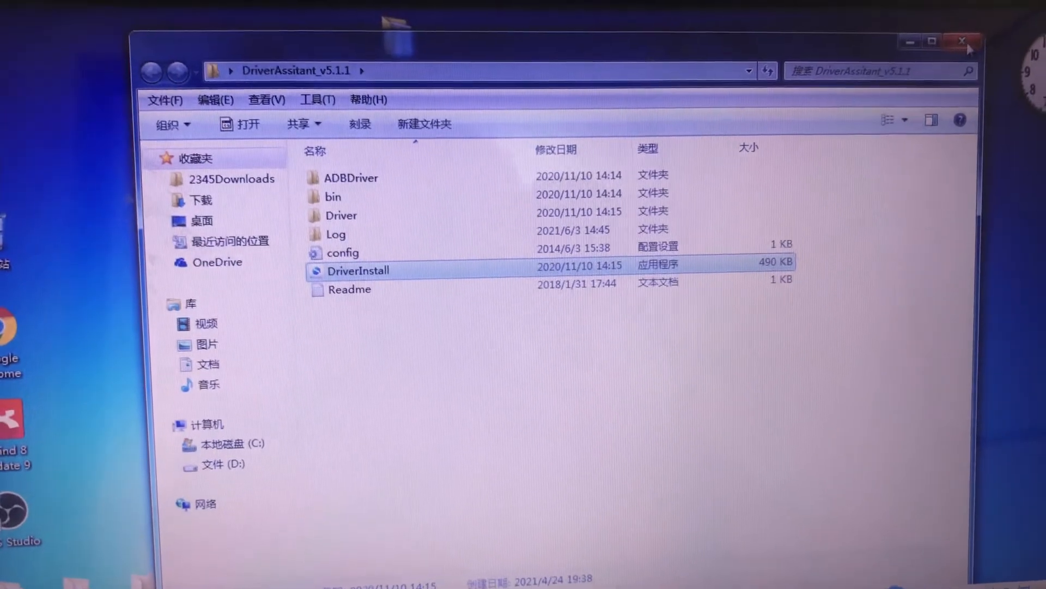
left_click(963, 42)
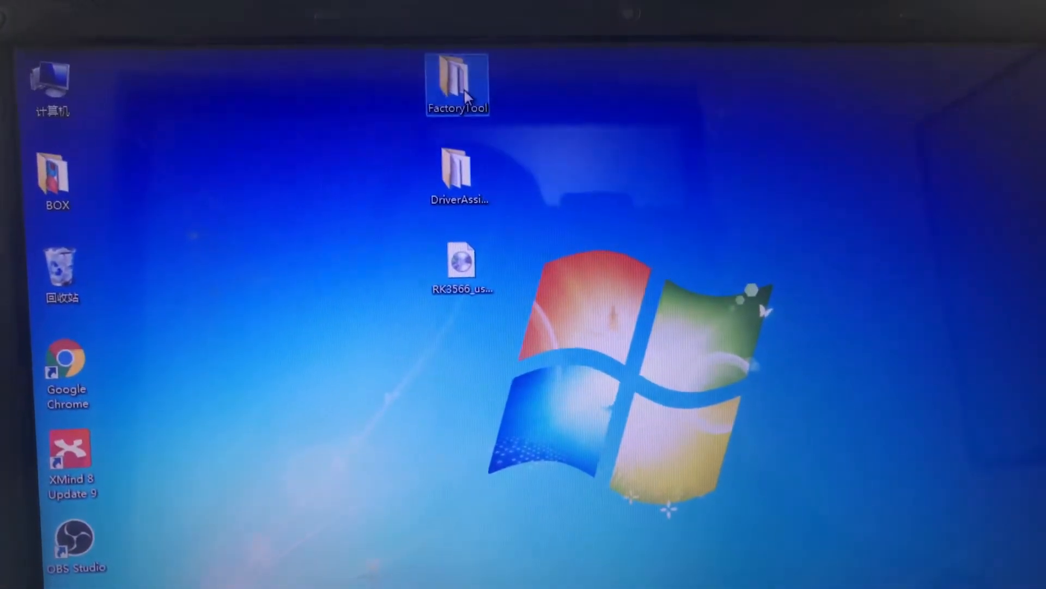
Step: Launch FactoryTool.exe from the FactoryTool desktop folder
double_click(456, 79)
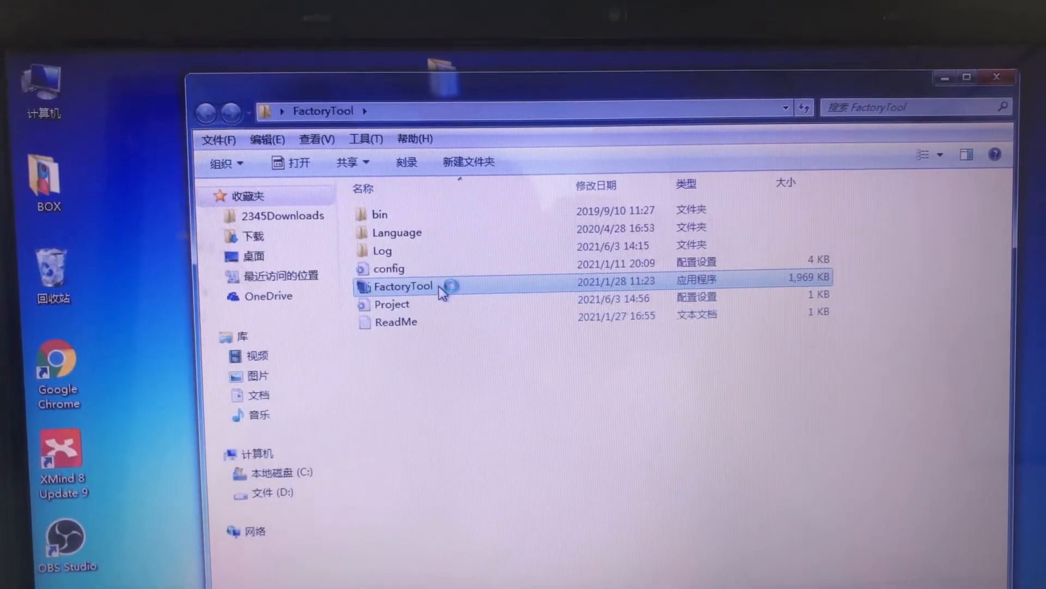
double_click(402, 285)
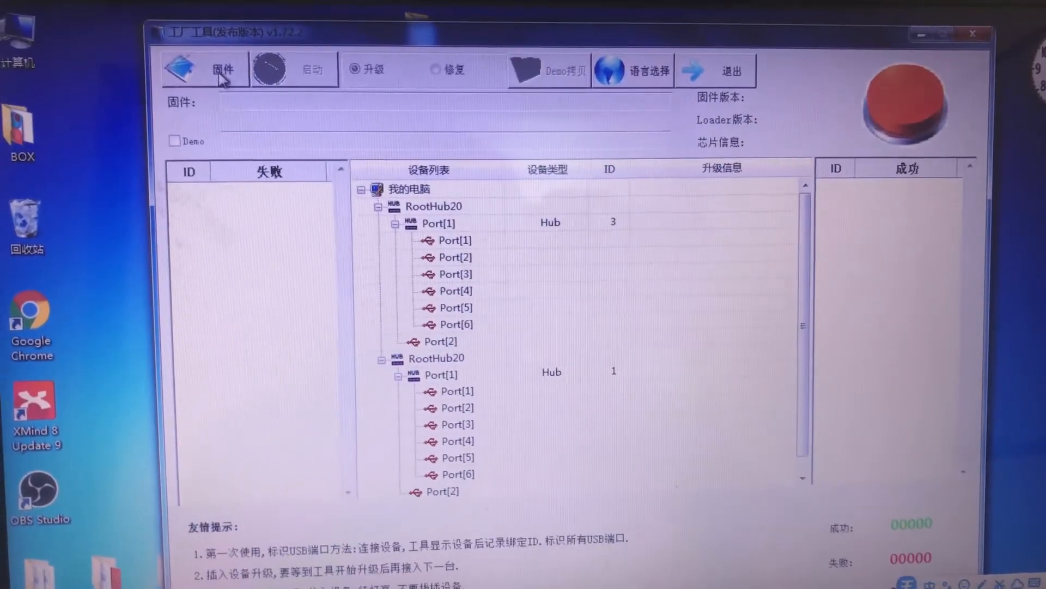
Step: Switch FactoryTool to English and load the RK3566 H96 Max firmware image from the desktop
left_click(652, 71)
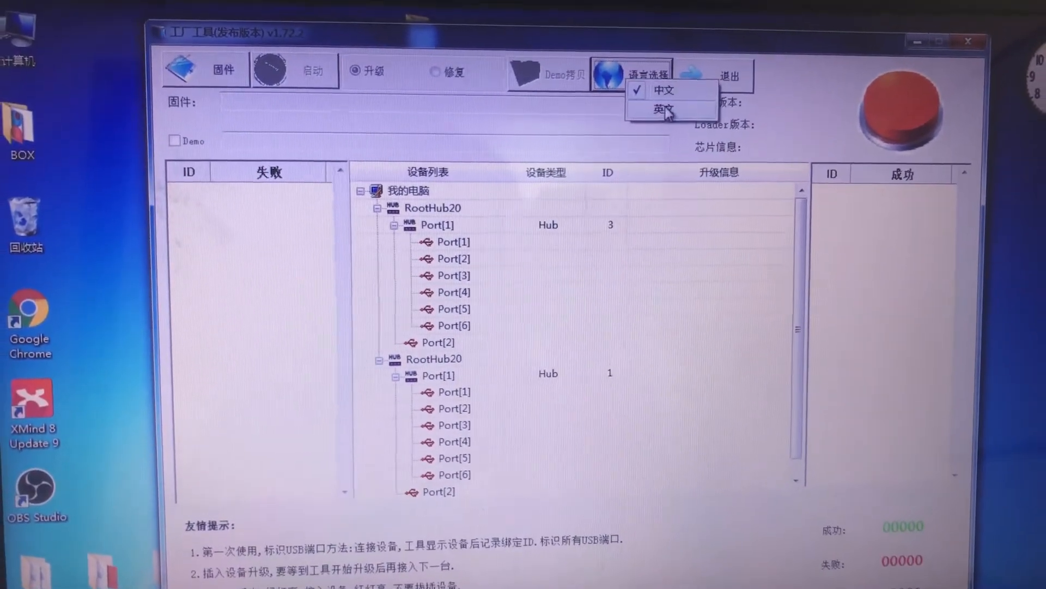
left_click(664, 106)
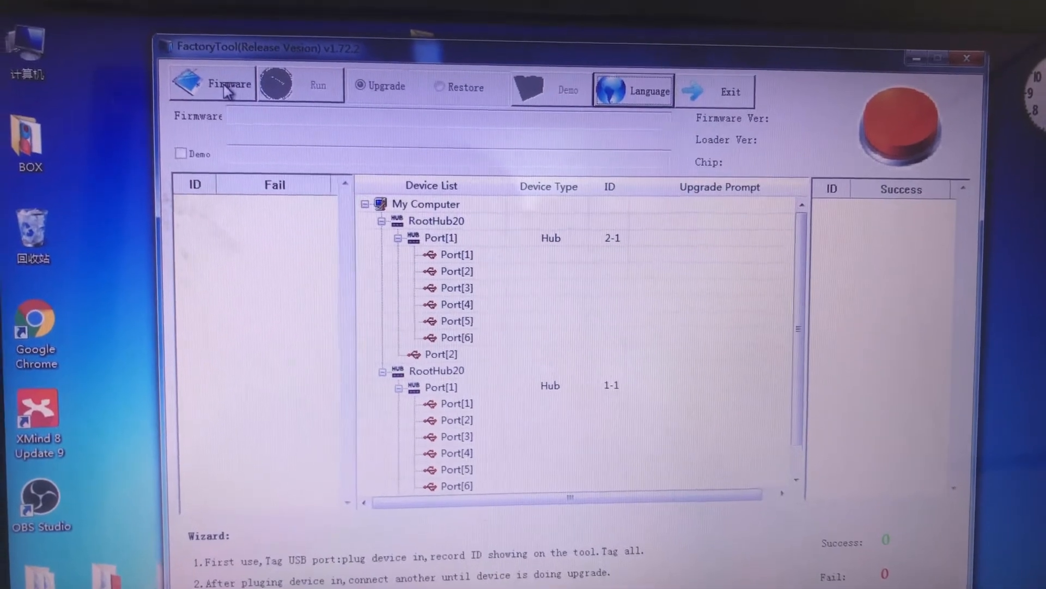
left_click(225, 85)
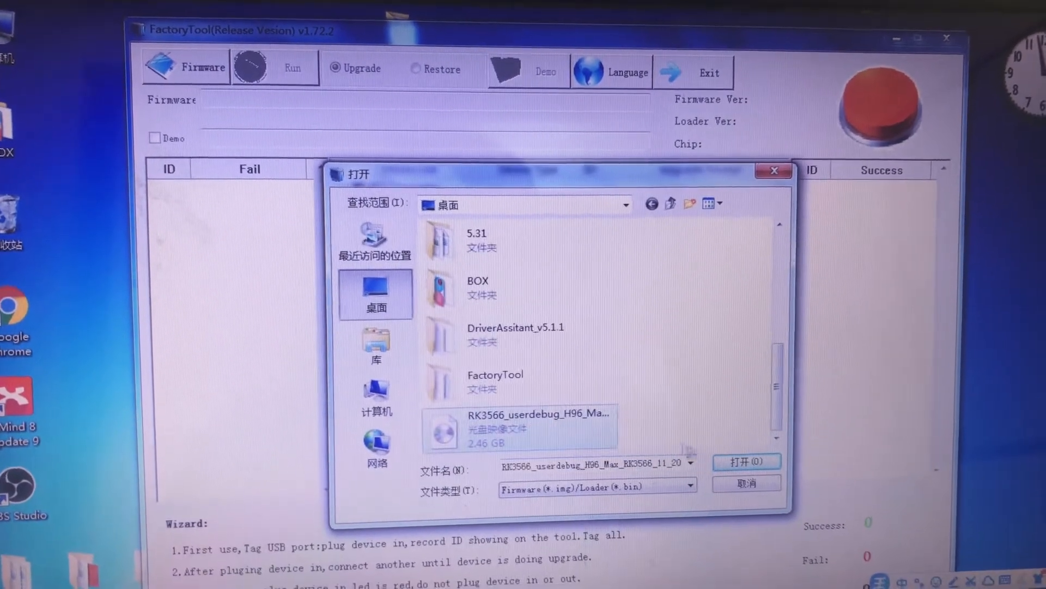
left_click(746, 461)
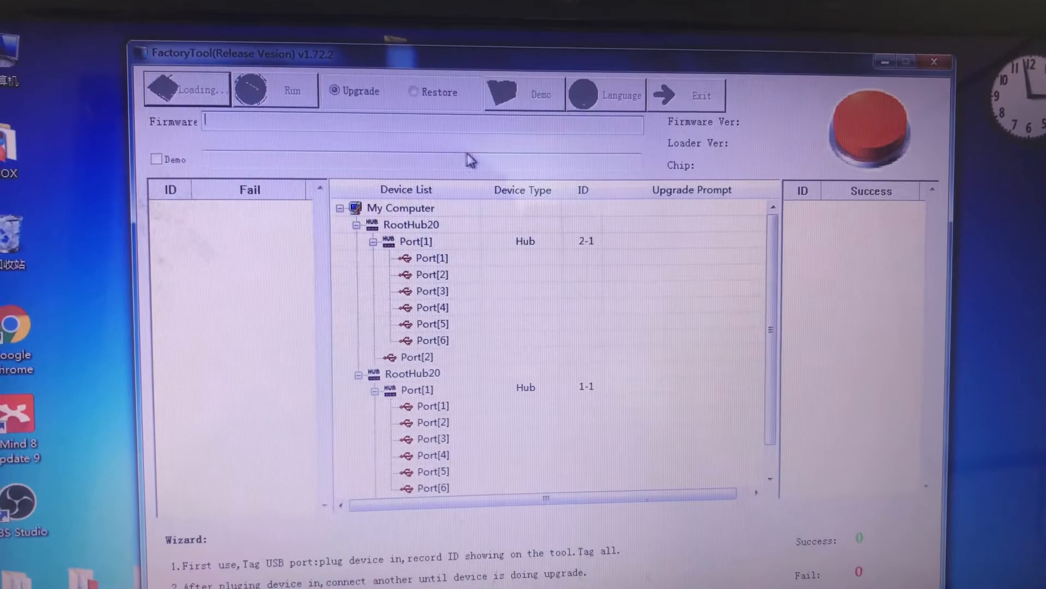
left_click(188, 89)
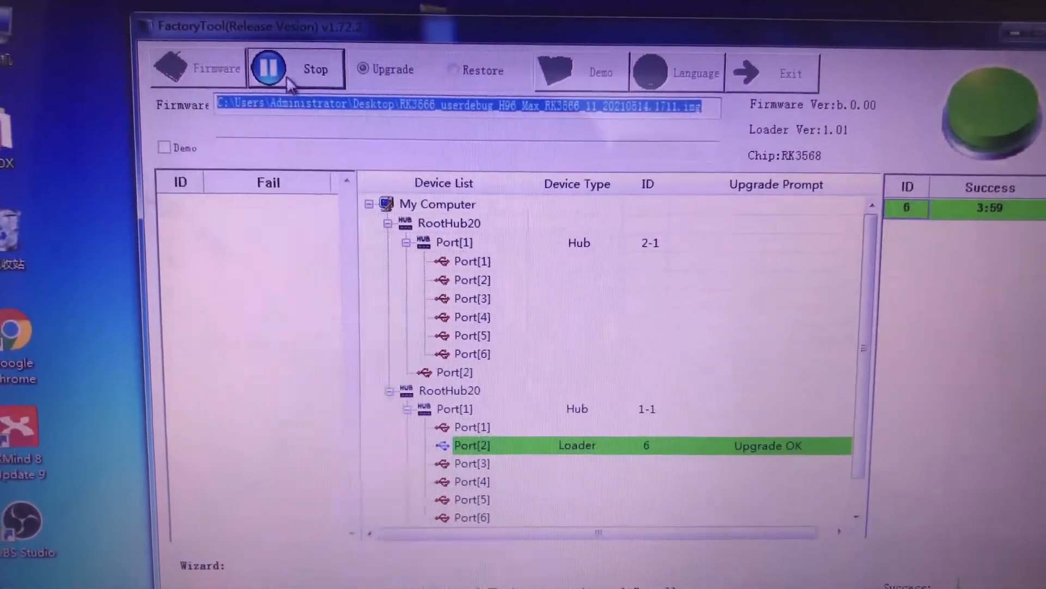
Step: Stop the upgrade run after Port[2] reports Upgrade OK with a Success entry
left_click(268, 69)
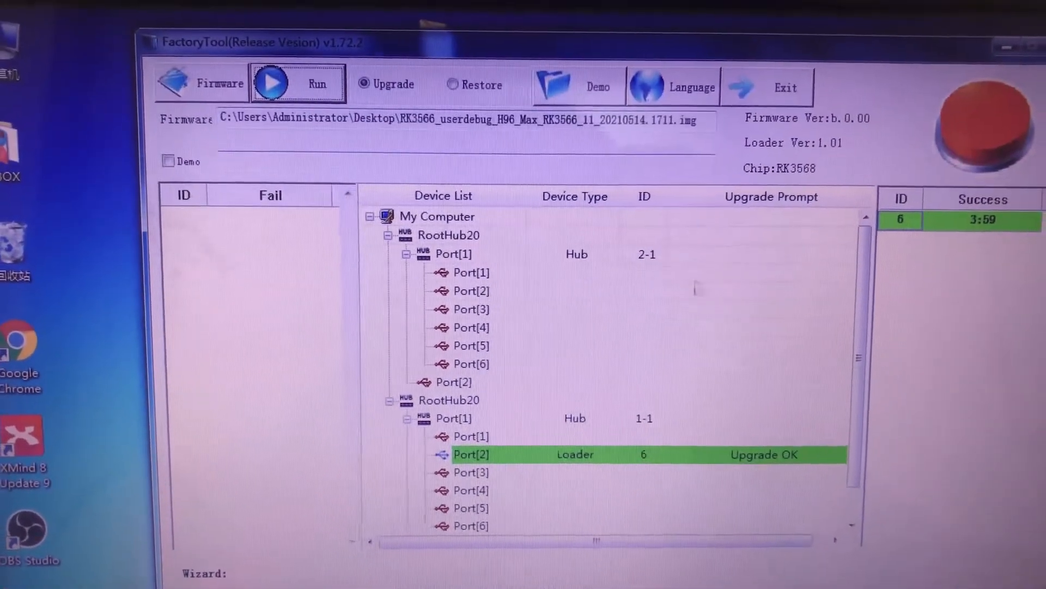